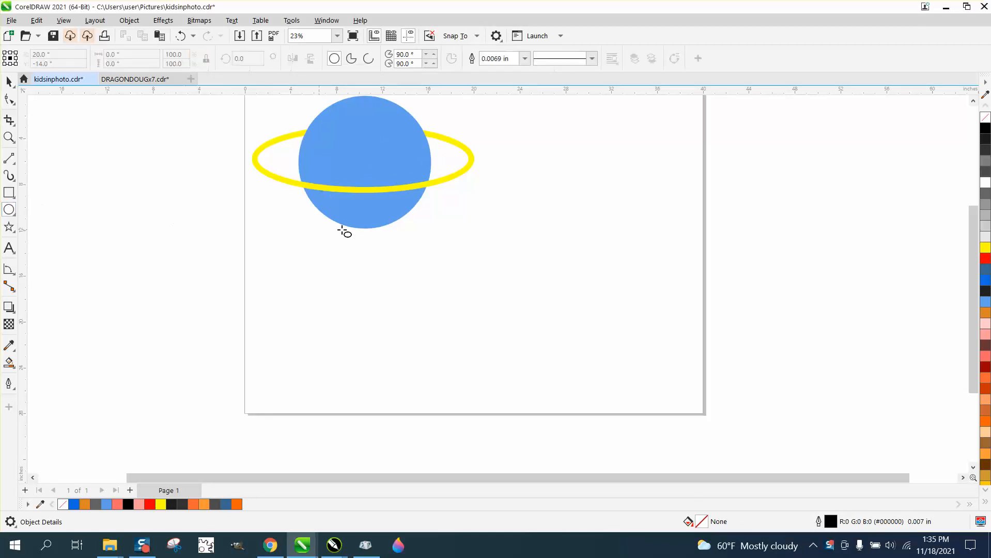
mouse_move(622, 231)
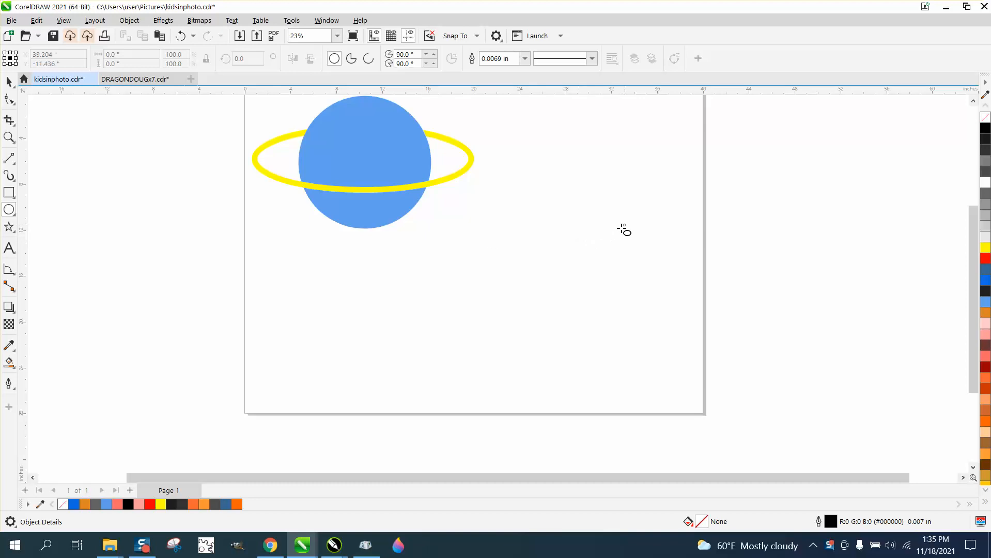
- Draw a new unfilled circle on the page below and right of the existing planet
drag(621, 229, 480, 317)
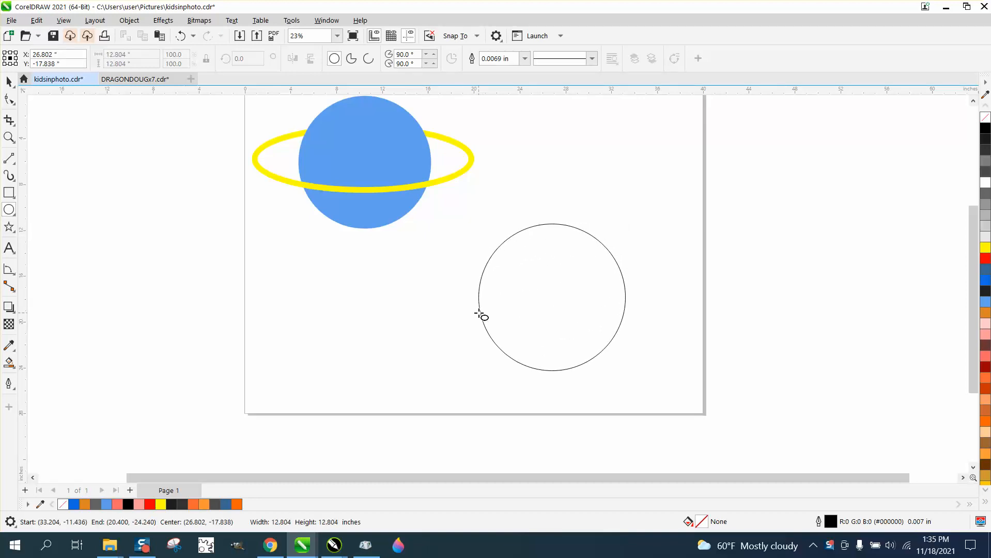
- Add a wide flat ellipse crossing the new circle to outline the ring
click(481, 316)
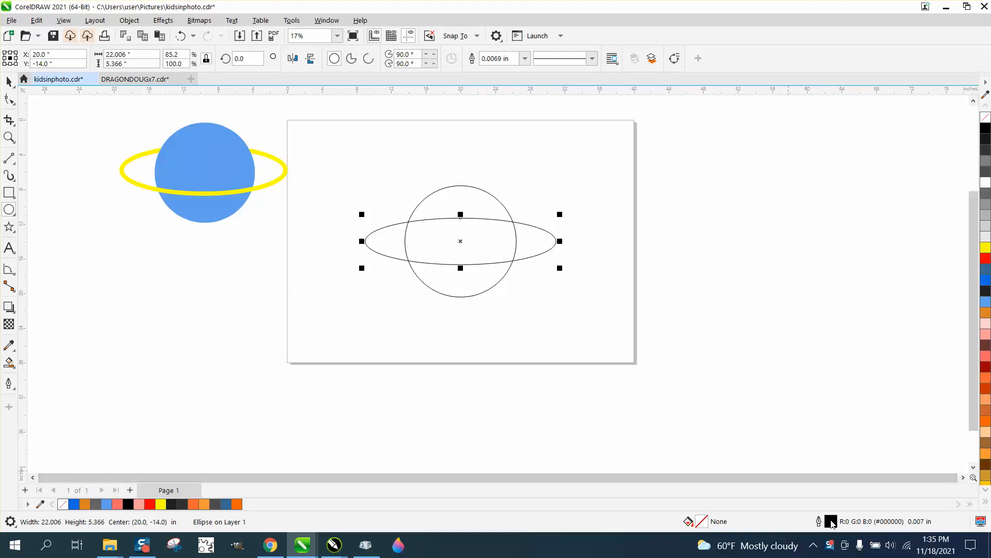
- Set the ring ellipse's outline width to 0.75 in for a much thicker black stroke
click(418, 228)
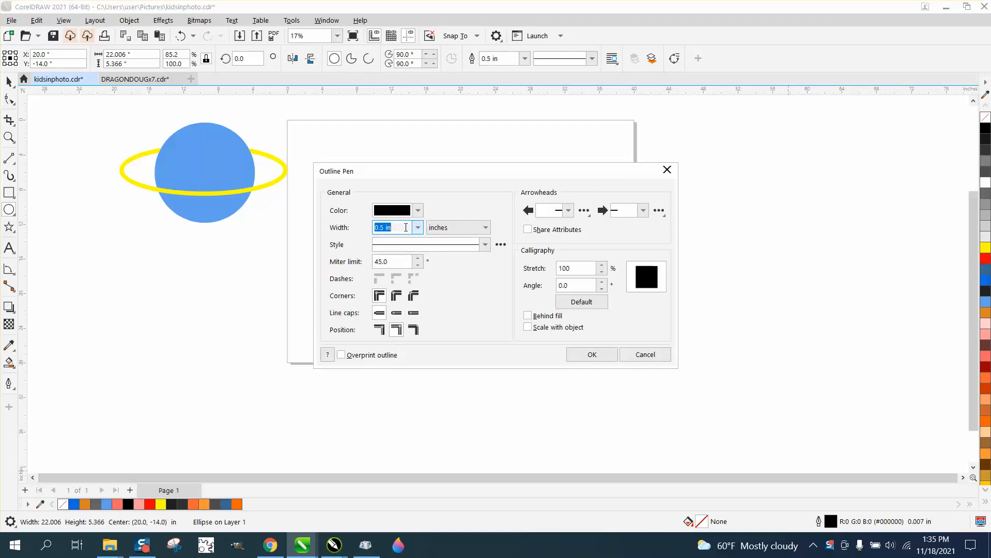
click(590, 354)
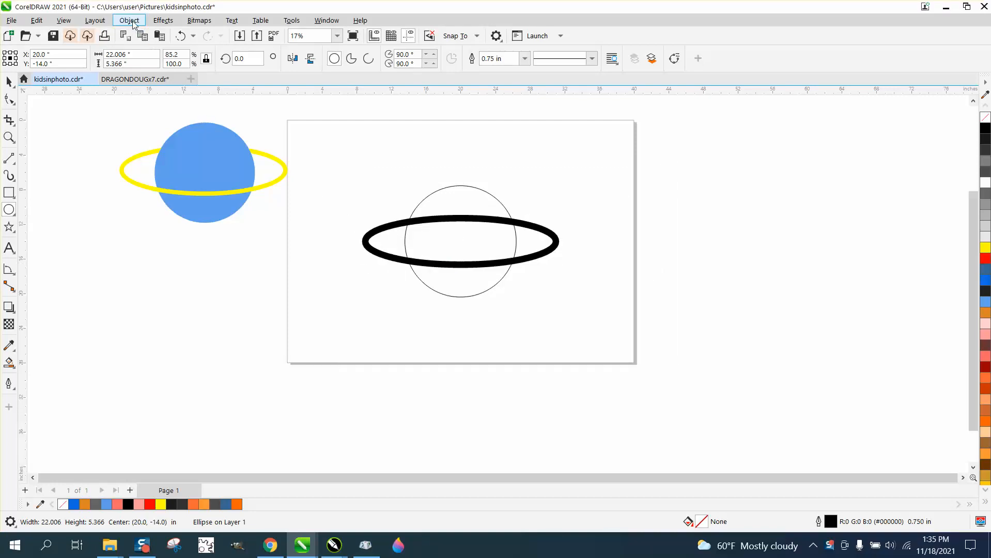
- Convert the ellipse's thick outline into its own shape and fill it yellow
click(128, 21)
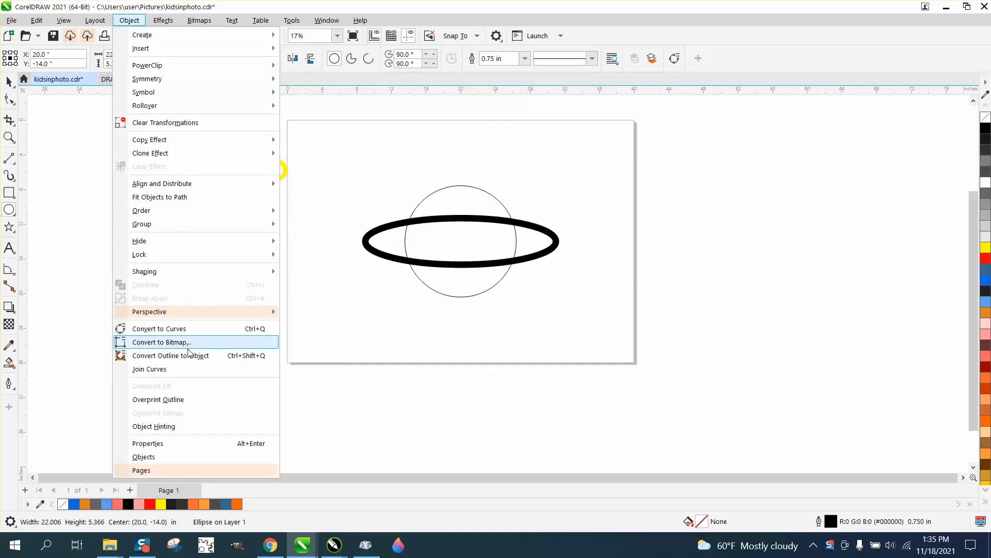
mouse_move(188, 362)
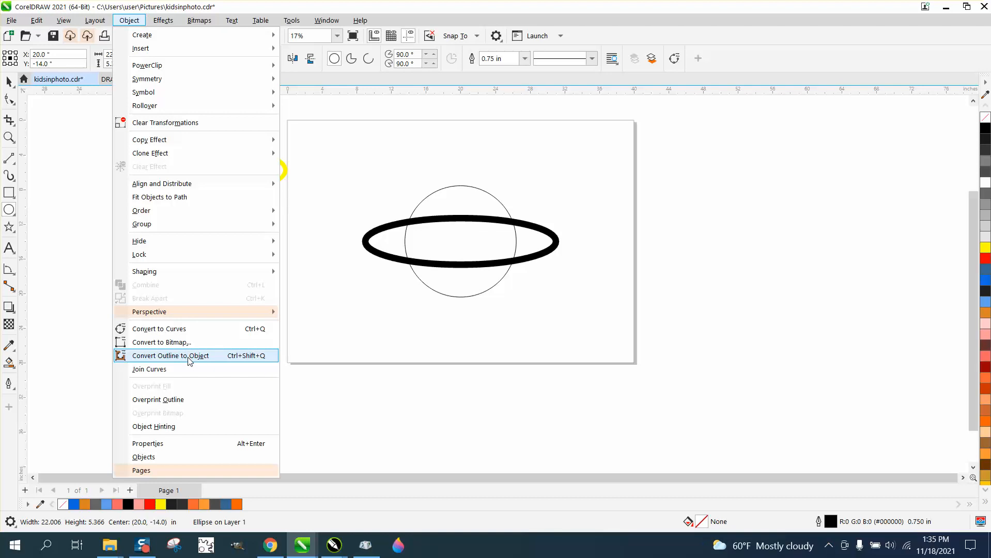
click(171, 355)
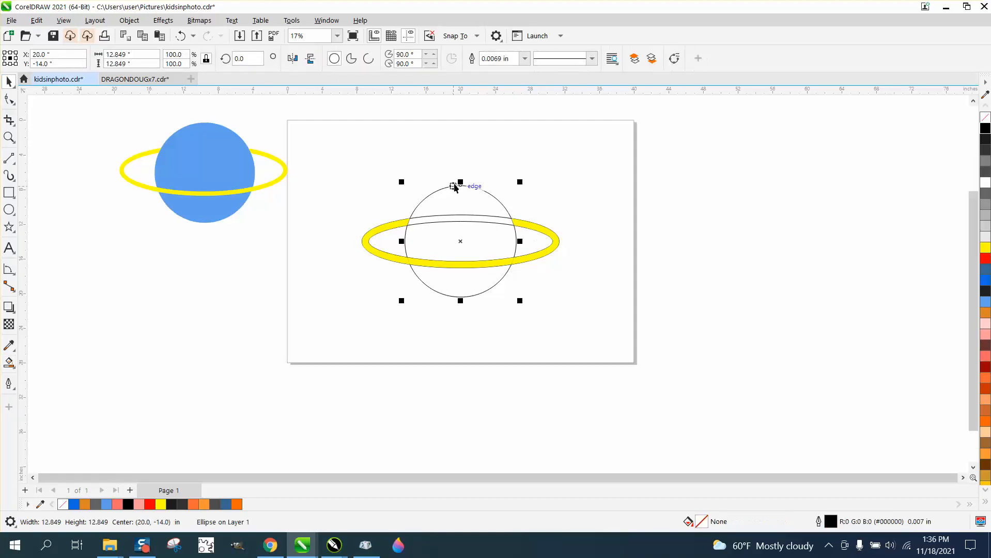
- Move the circle aside, fill it blue, and place it back over the ring's centre
drag(459, 240, 720, 240)
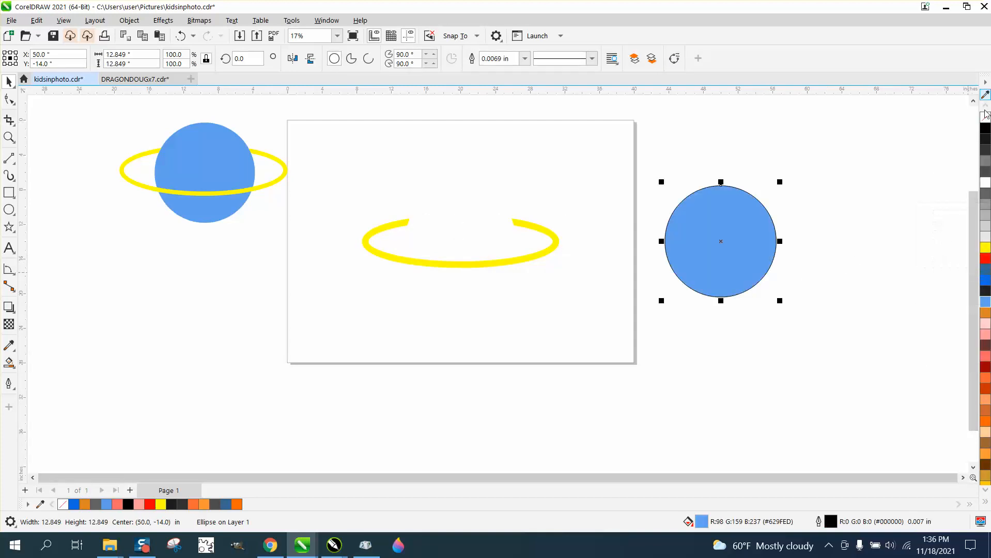
drag(720, 242, 546, 241)
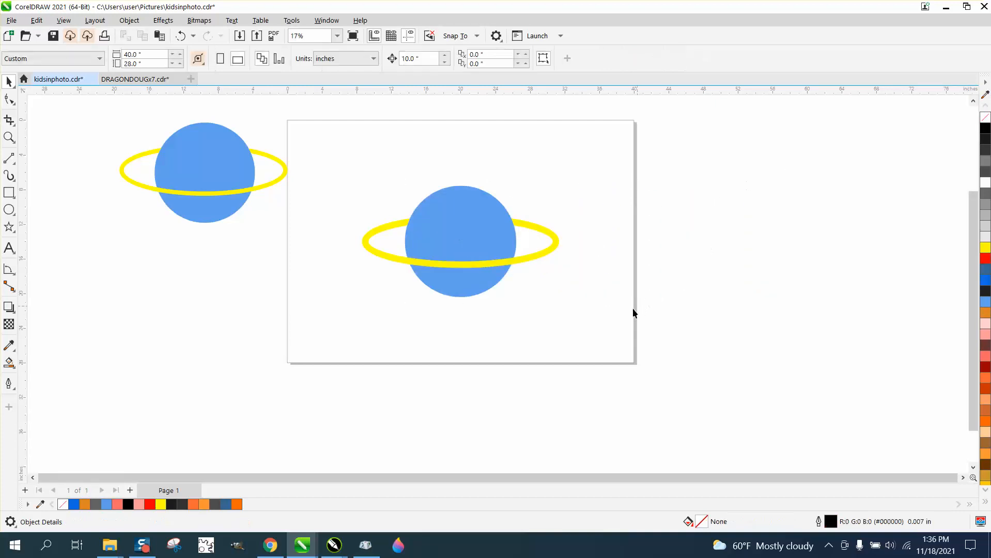
mouse_move(210, 163)
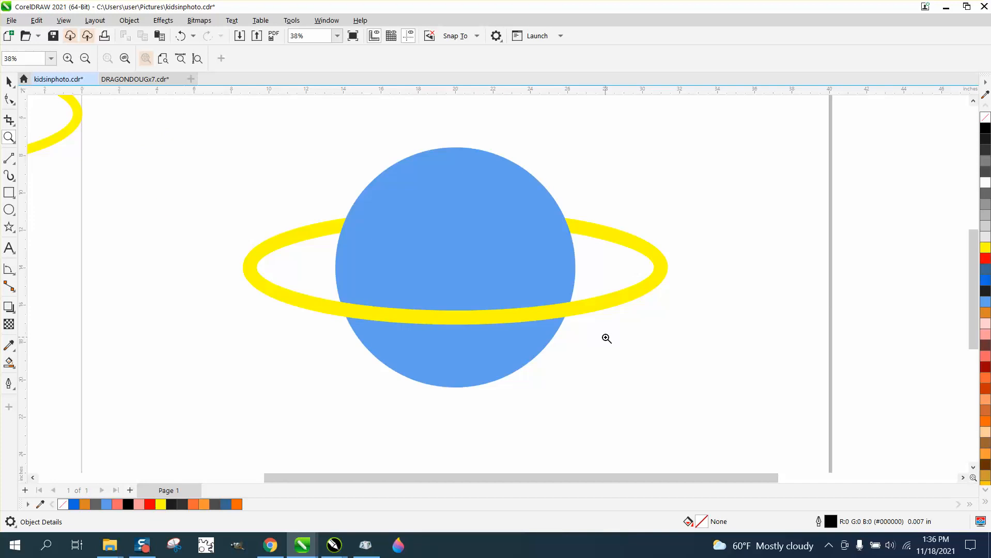
mouse_move(480, 230)
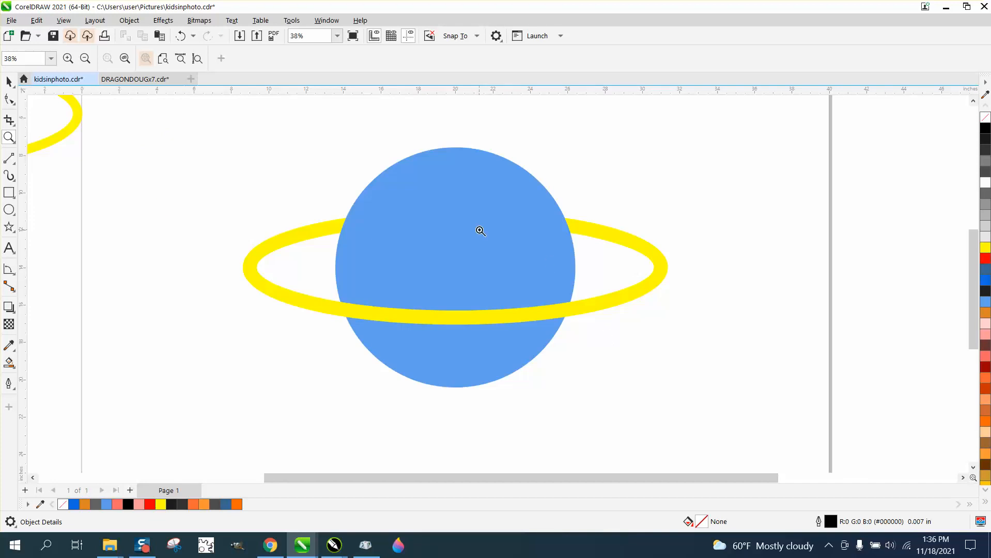